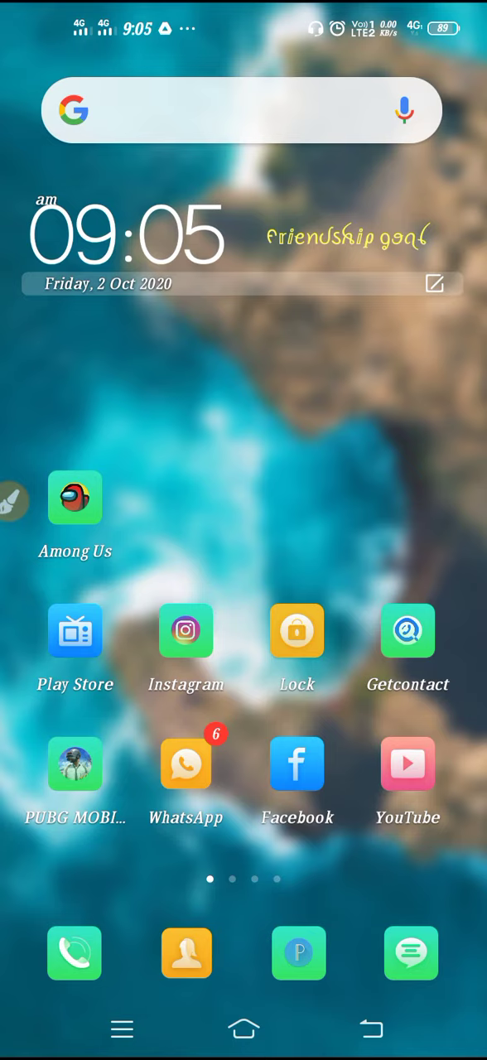
Swipe to the second home screen page showing the Settings and Albums icons
scroll("left", 3)
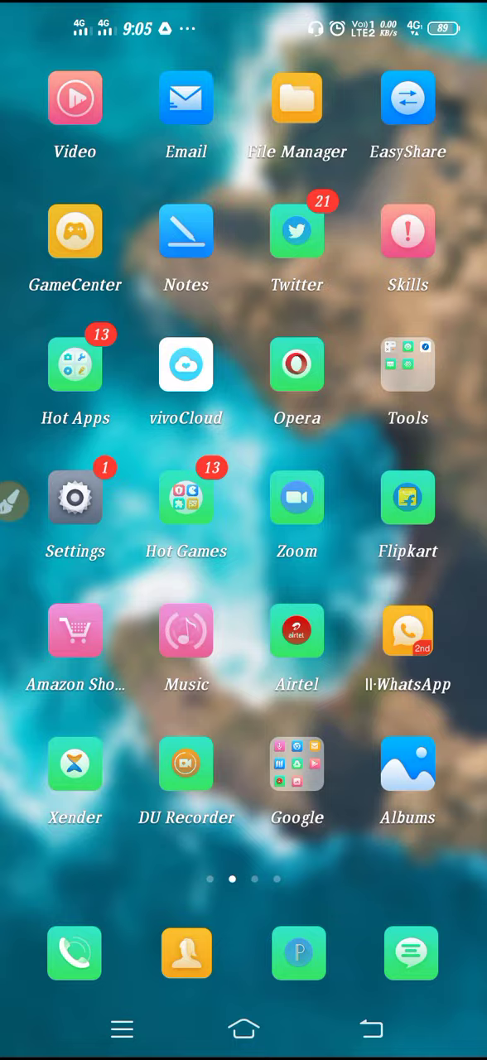
left_click(75, 497)
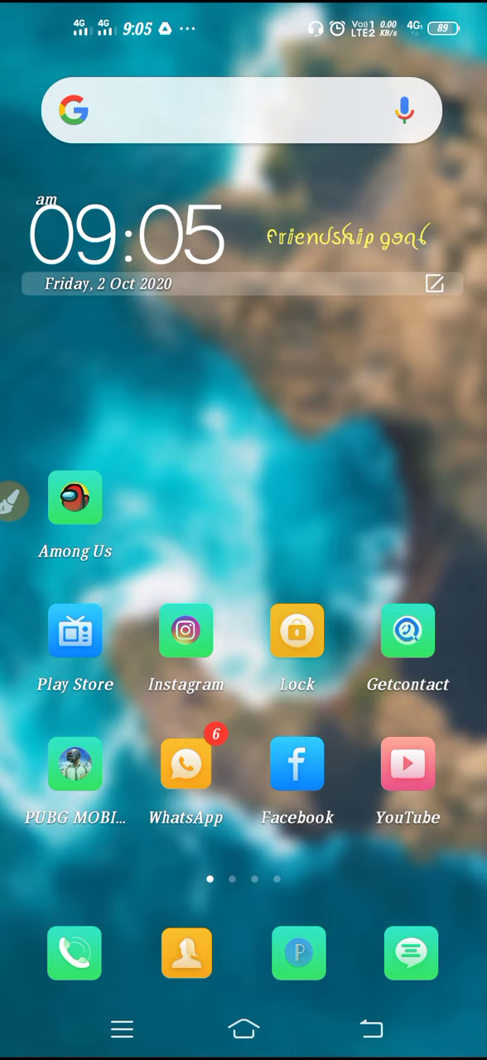
scroll("left", 3)
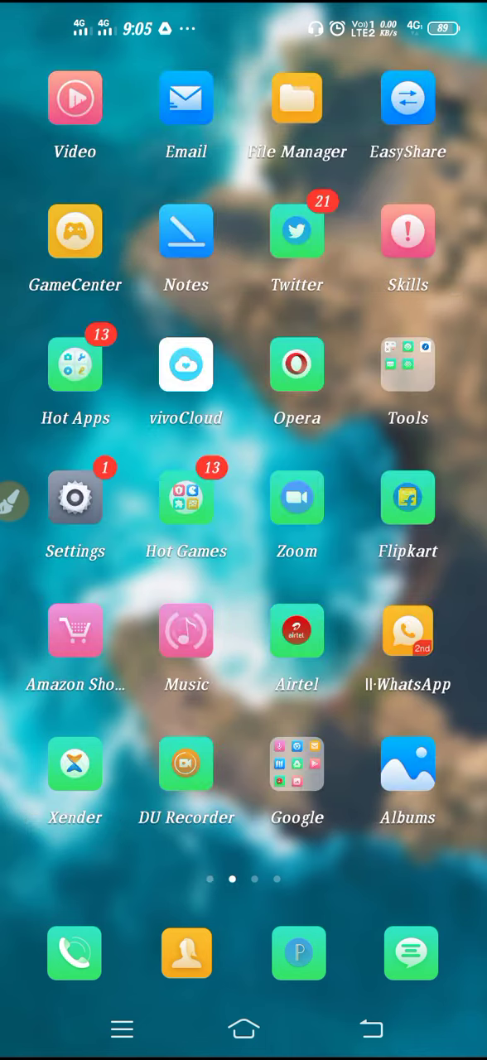
Launch Settings and scroll down to 'Home screen, lock screen and wallpaper', opening it
left_click(75, 497)
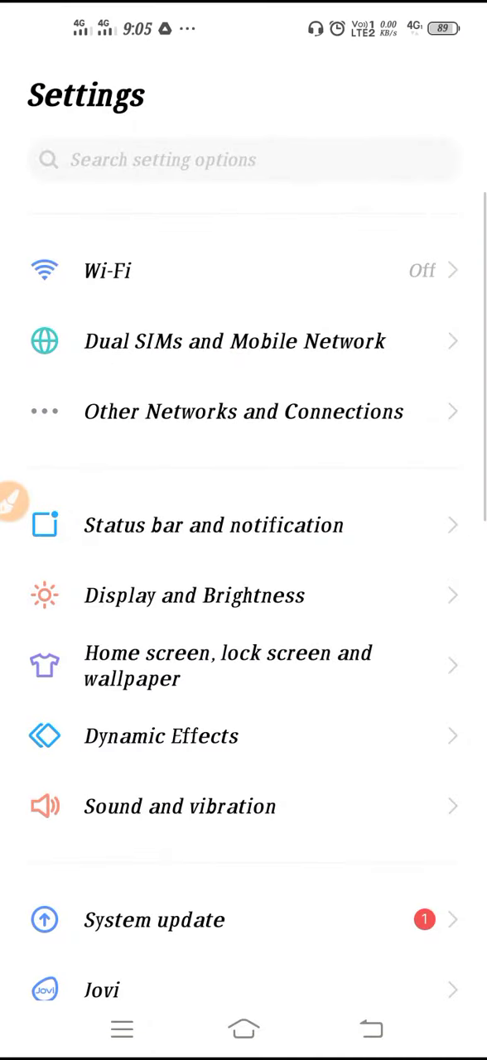
scroll("down", 3)
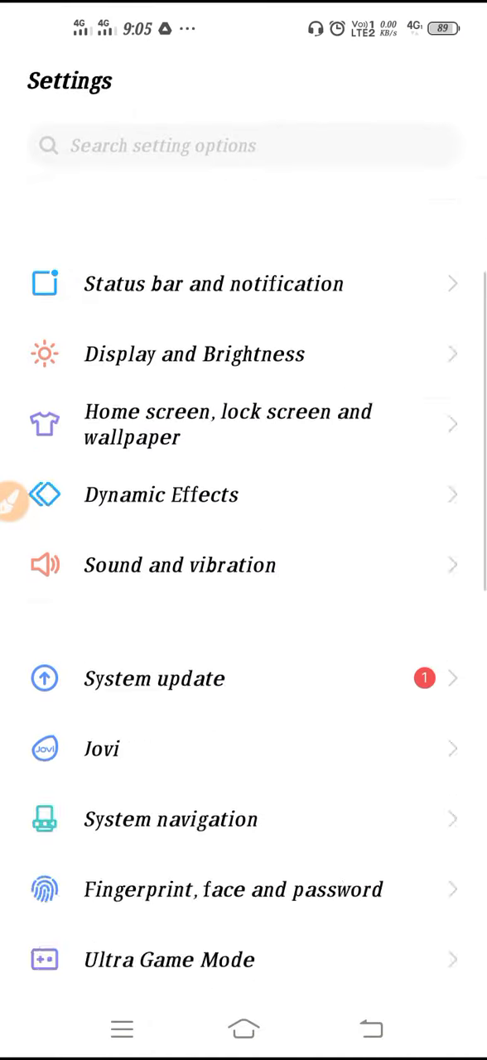
scroll("down", 3)
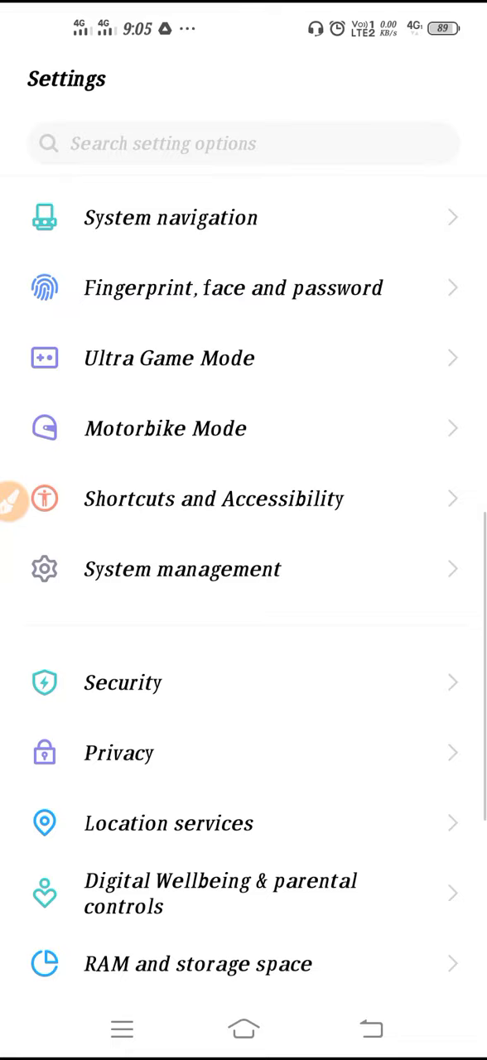
scroll("down", 3)
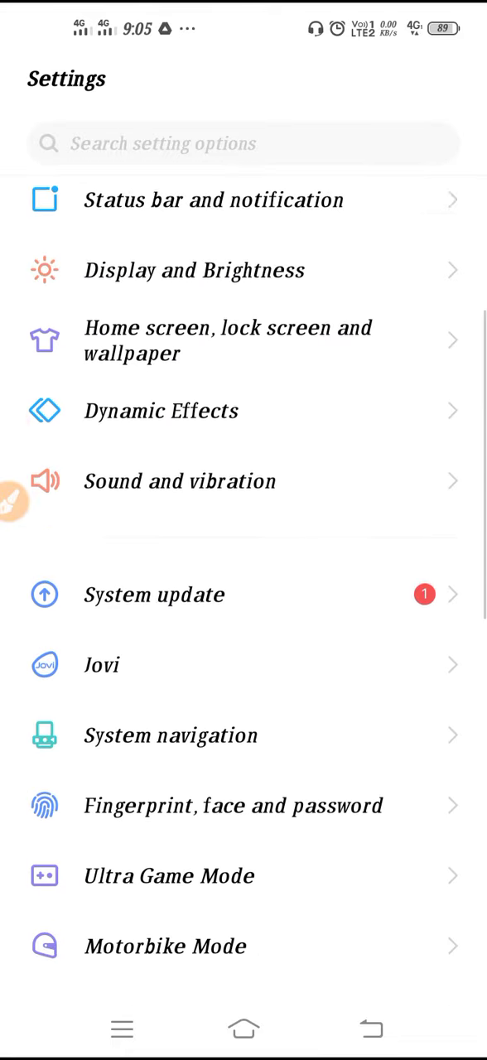
scroll("down", 3)
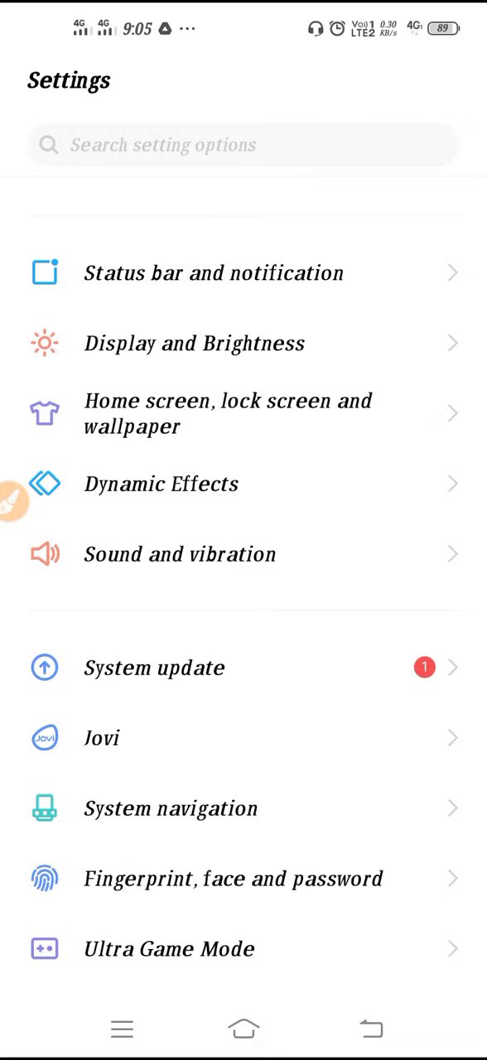
left_click(228, 414)
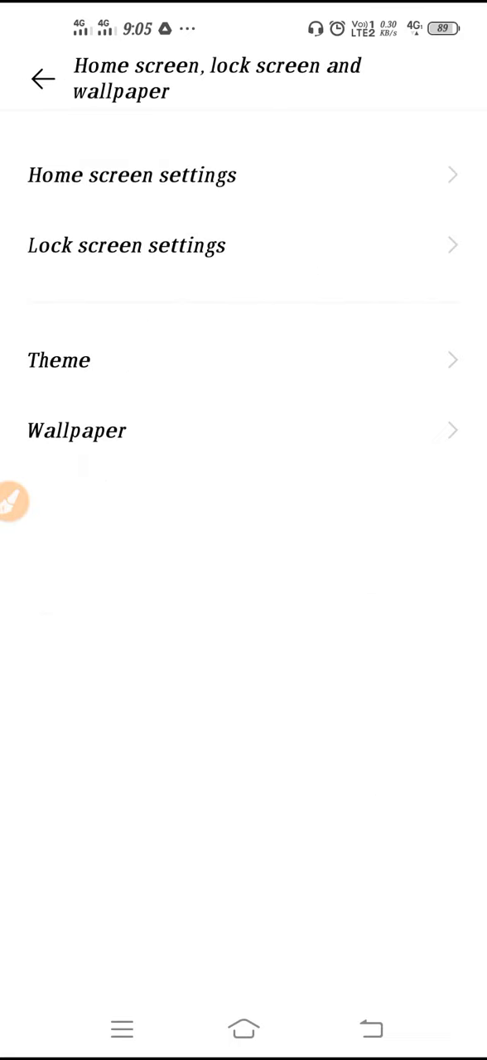
In Home screen settings (4X6 layout), toggle Dynamic icon off and back on
left_click(131, 175)
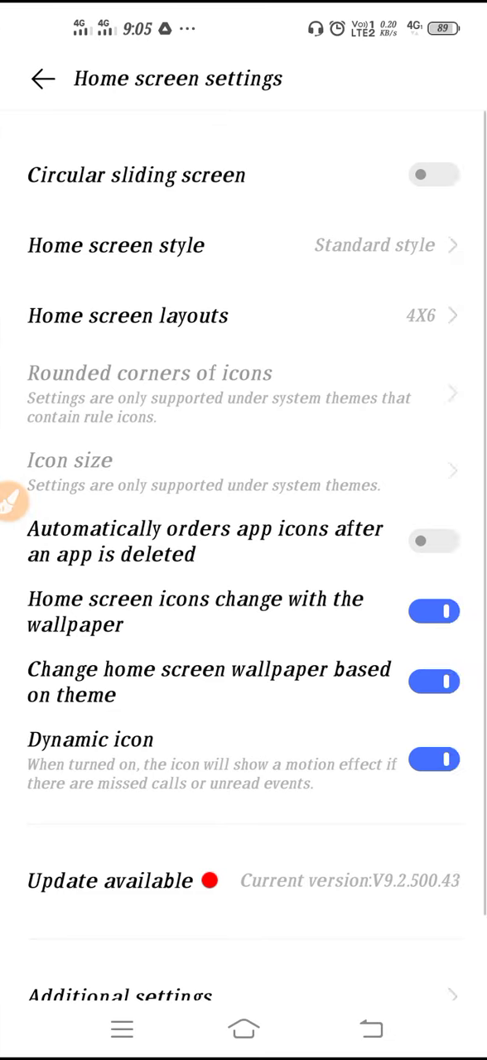
scroll("down", 3)
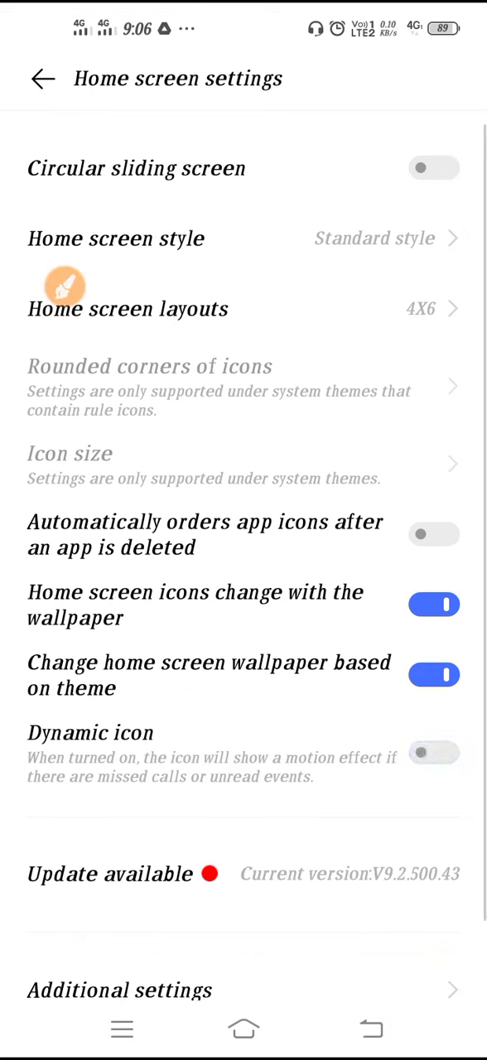
left_click(438, 753)
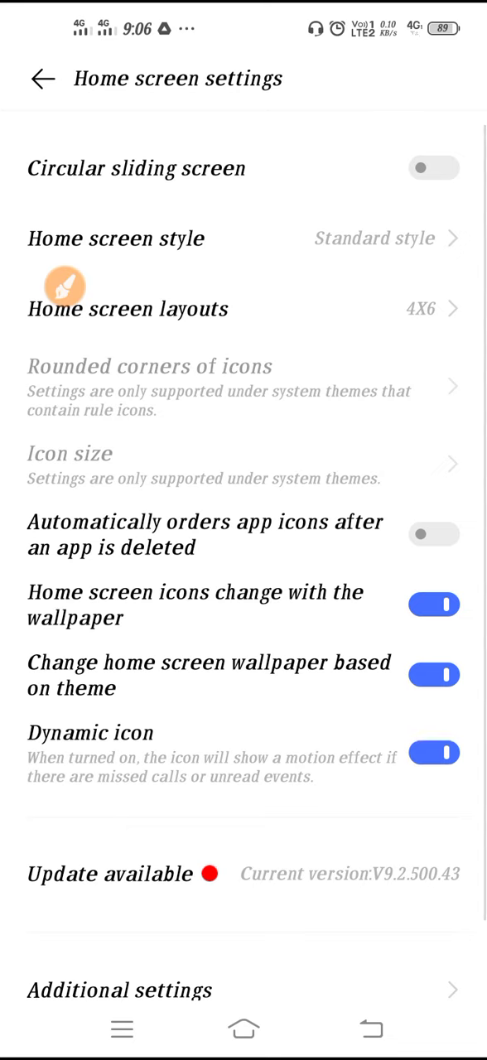